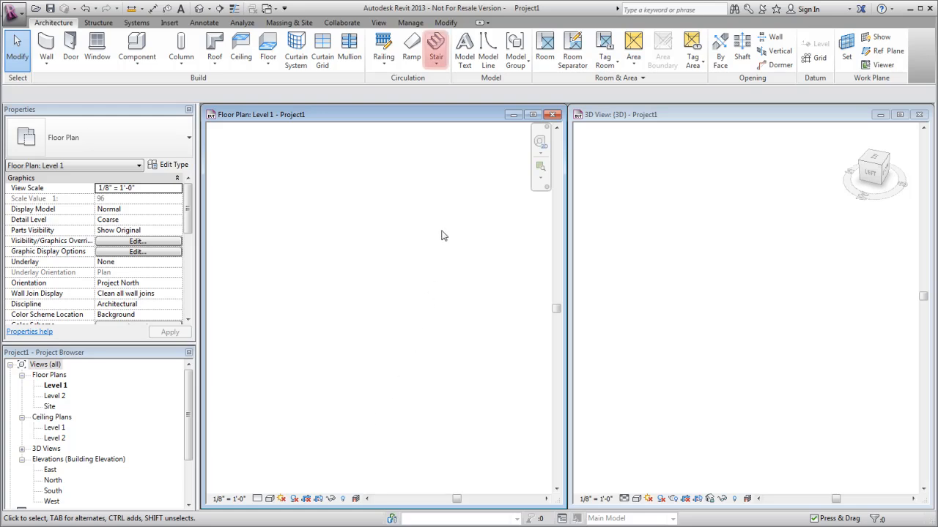
# Step: Sketch an L-shaped component stair of two runs joined by a landing from Level 1 to Level 2
pyautogui.click(436, 47)
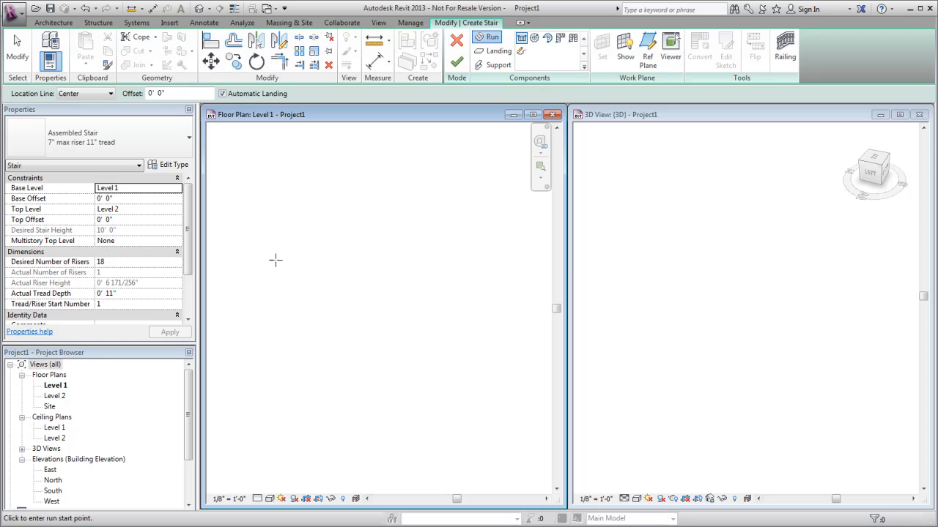
pyautogui.click(276, 260)
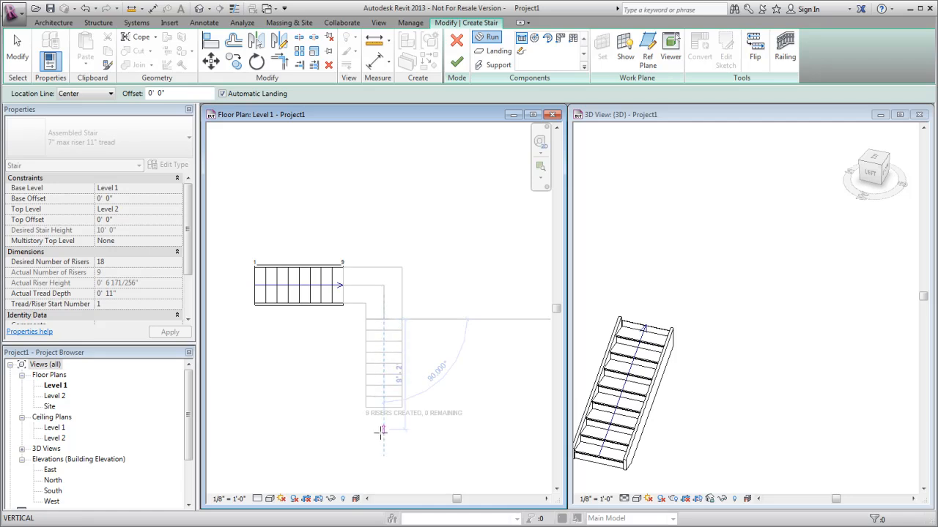
pyautogui.click(383, 428)
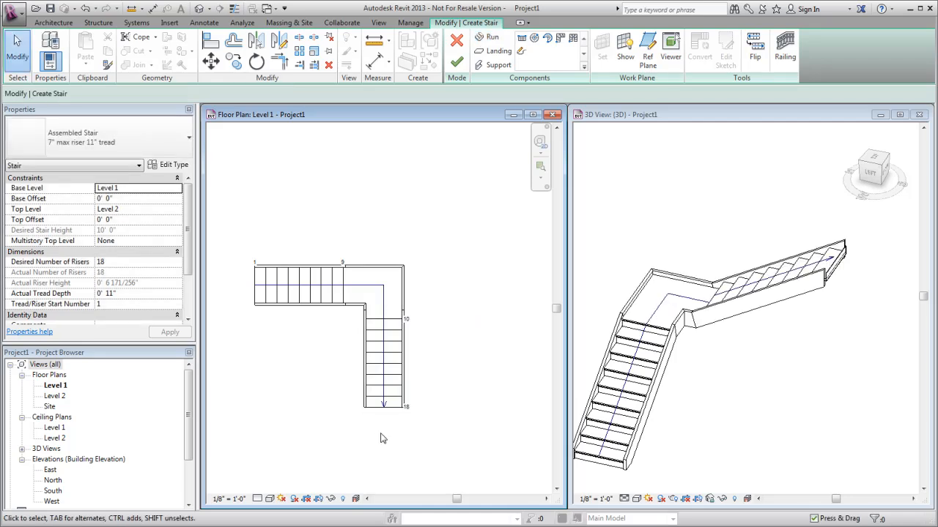
# Step: Set the lower run's Location Line to Right and its Actual Run Width to 6' 0"
pyautogui.click(383, 366)
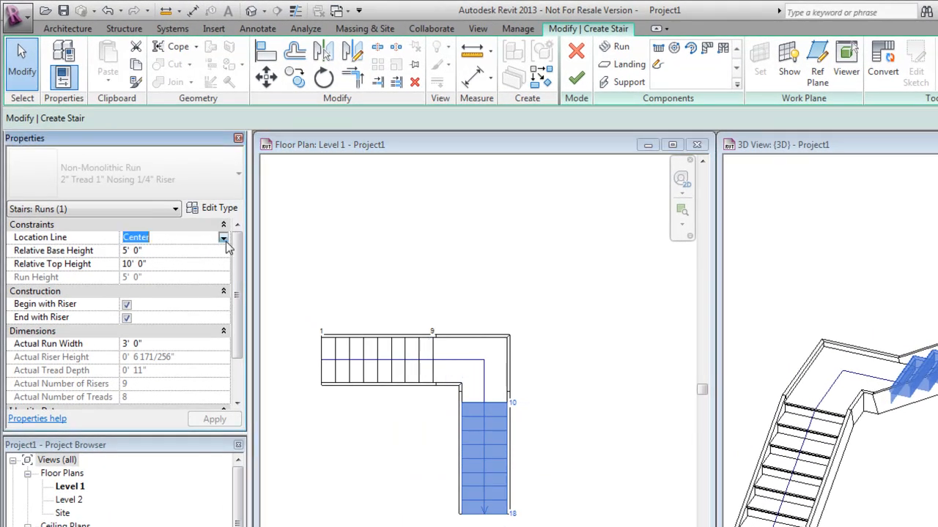
pyautogui.click(222, 237)
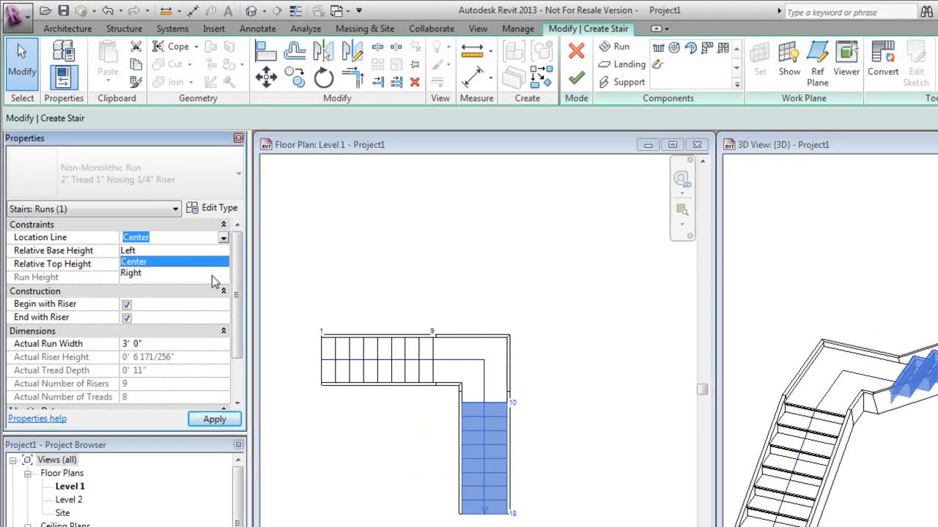
pyautogui.click(131, 273)
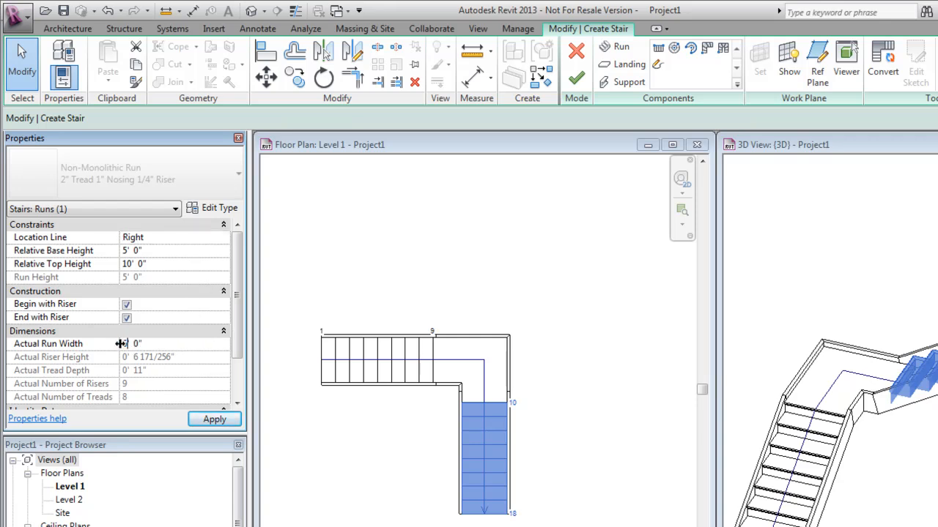
pyautogui.click(214, 419)
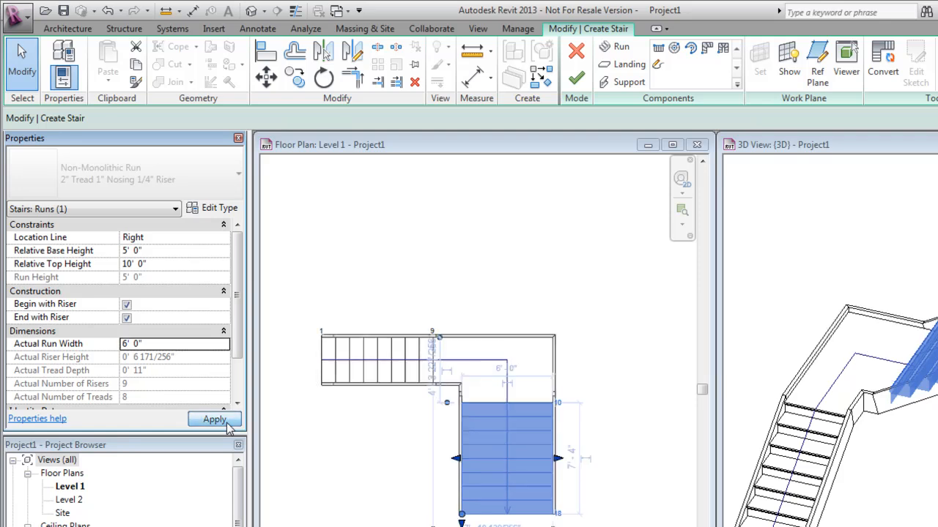
pyautogui.click(214, 419)
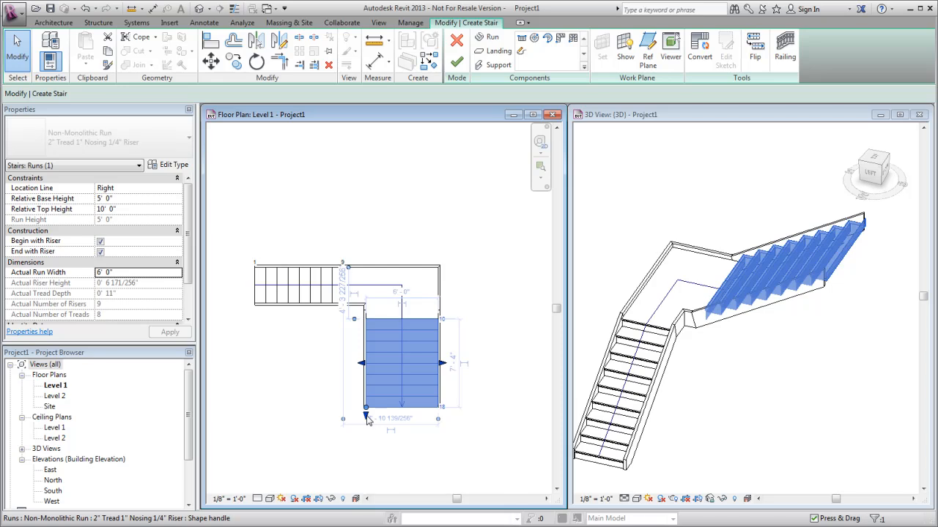
pyautogui.moveTo(366, 407); pyautogui.dragTo(366, 419)
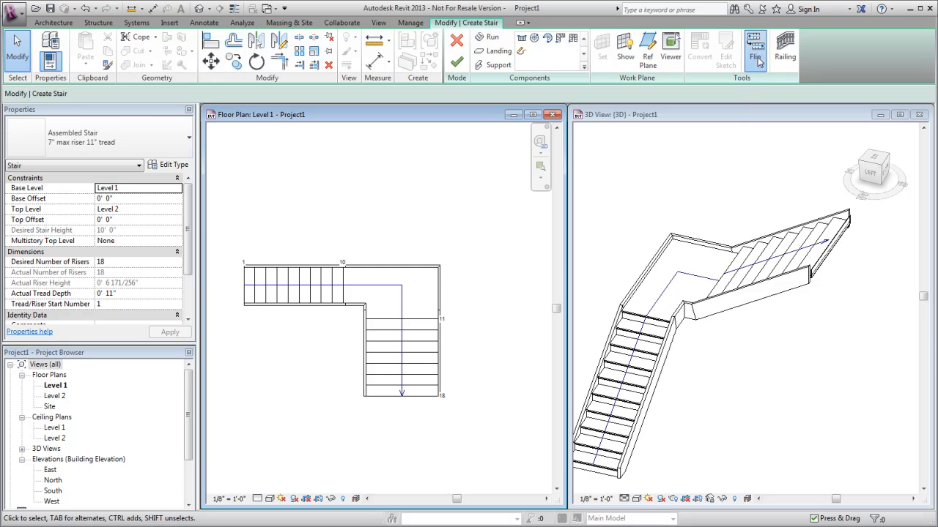
# Step: Mirror a copy of the narrow upper run about the lower run's centre line, making the stair T-shaped
pyautogui.click(754, 47)
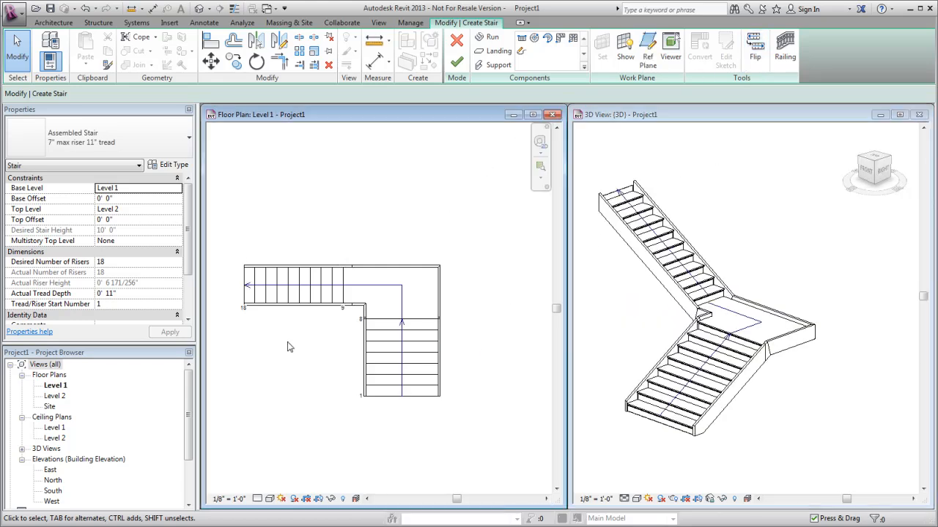
pyautogui.click(293, 285)
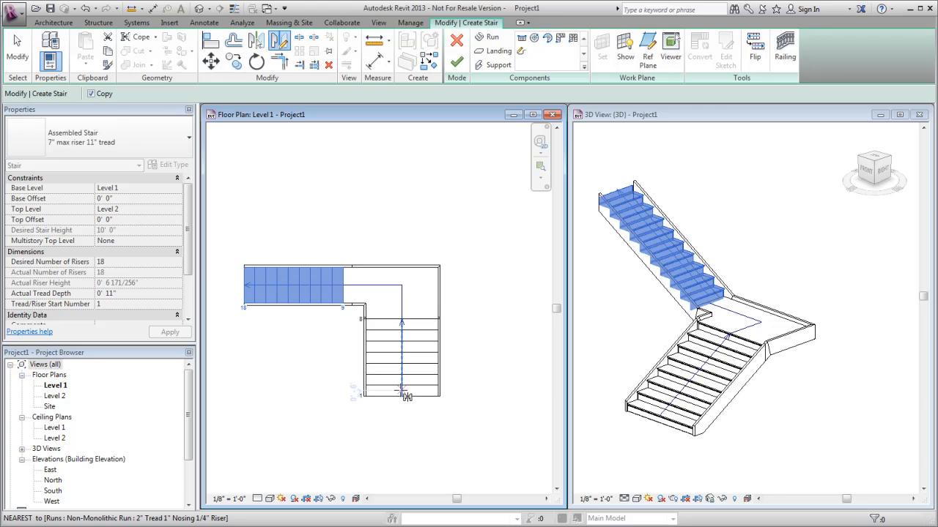
pyautogui.click(403, 394)
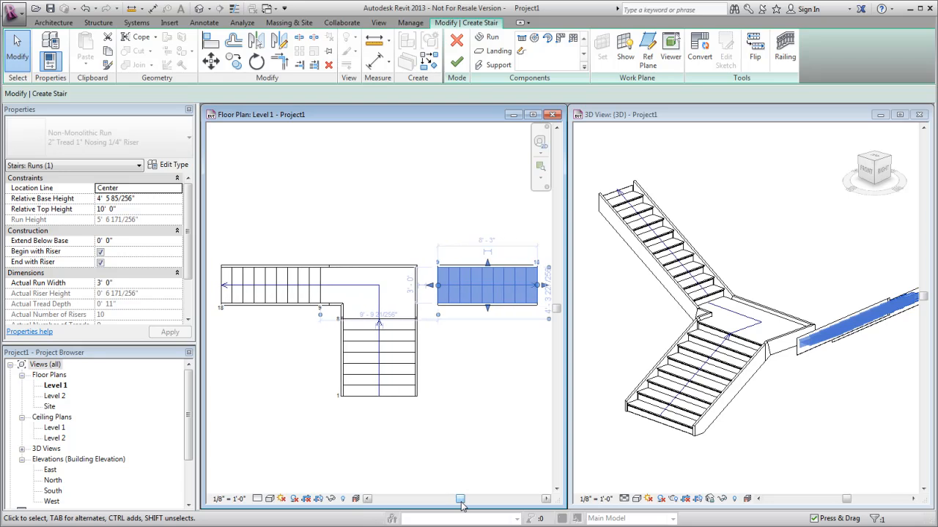
pyautogui.moveTo(436, 366)
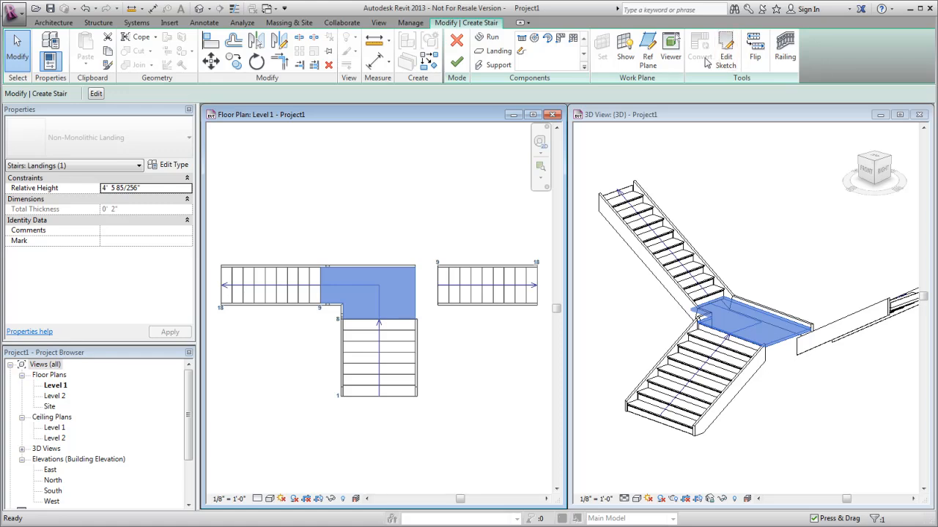
# Step: Convert the landing to sketch-based and enter Edit Sketch on its boundary
pyautogui.click(699, 47)
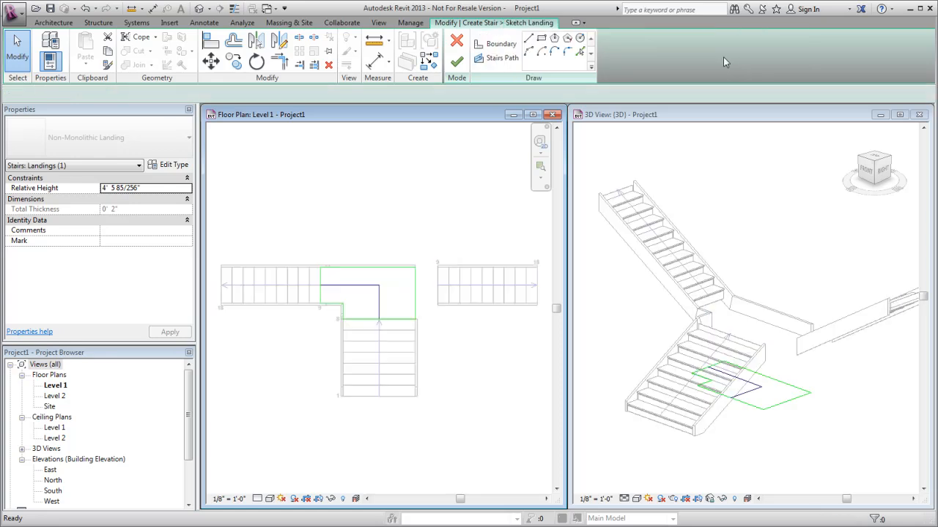